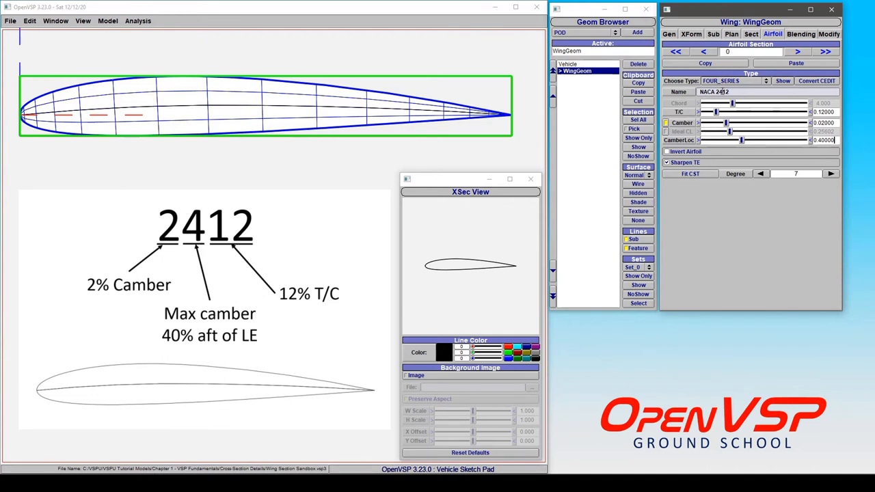
{"action": "mouse_move", "coordinate": [792, 131]}
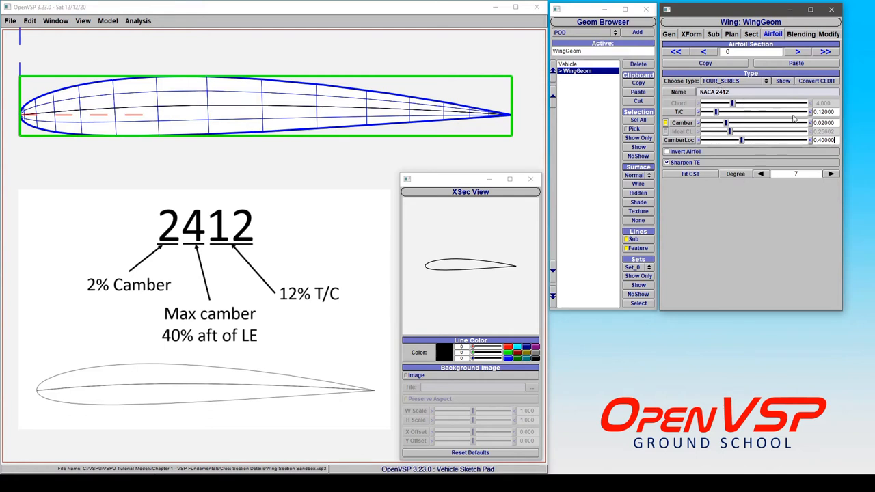
{"action": "mouse_move", "coordinate": [764, 149]}
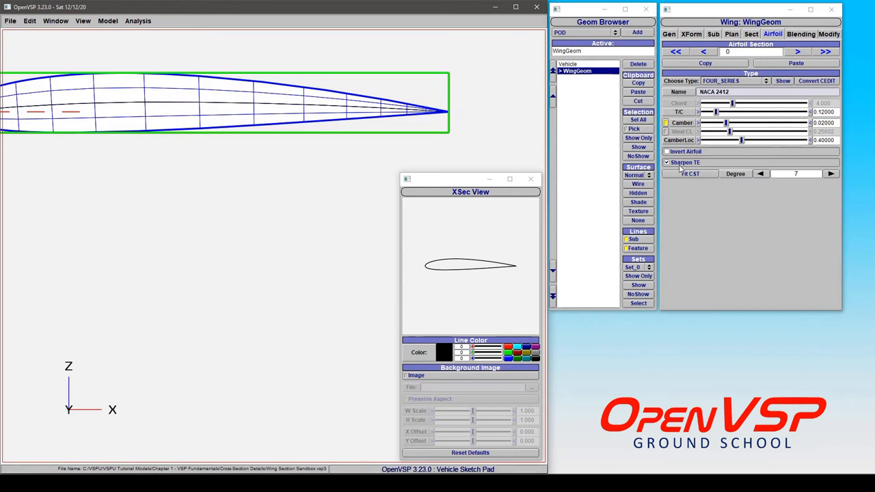
{"action": "mouse_move", "coordinate": [698, 168]}
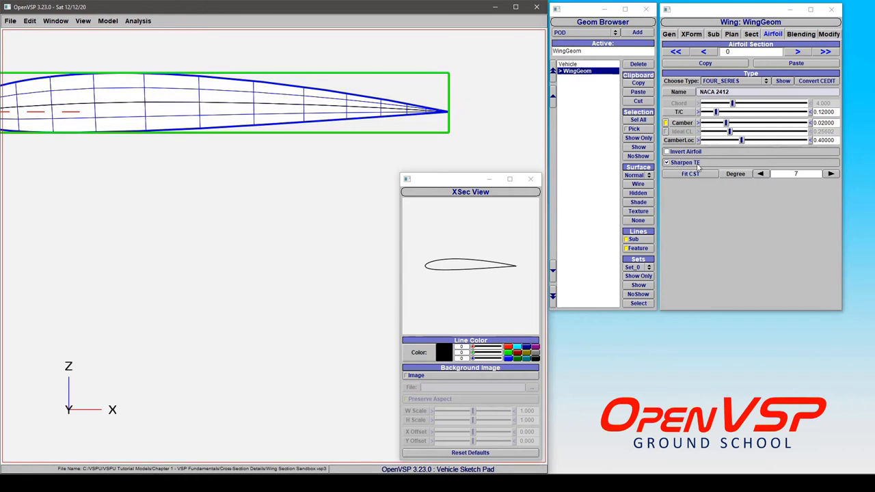
- Zoom in on the wing's sharp trailing edge for a close view
{"action": "left_click", "coordinate": [667, 162]}
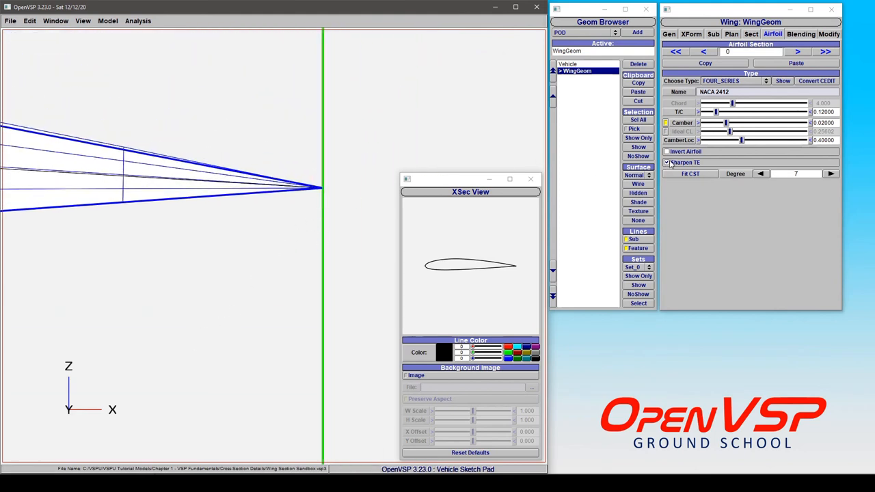
- Turn off Sharpen TE and sweep T/C up to 0.15 and back to about 0.12
{"action": "left_click", "coordinate": [667, 162]}
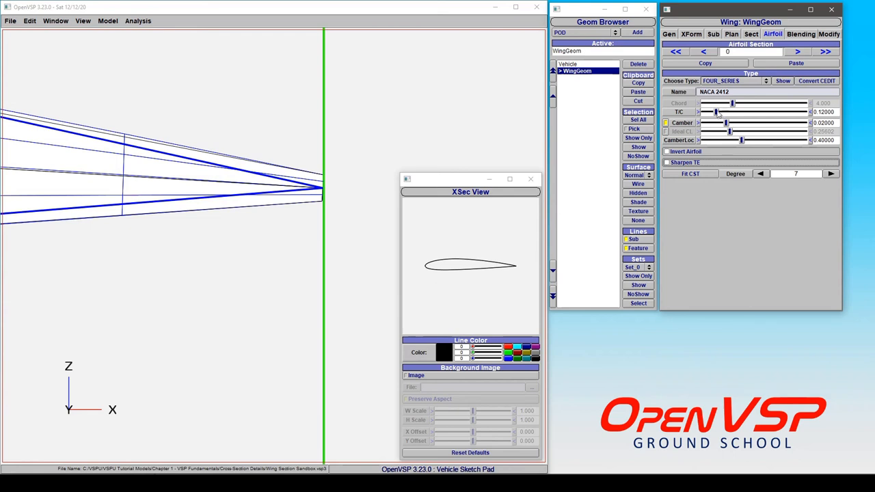
{"action": "left_click_drag", "start_coordinate": [714, 112], "coordinate": [718, 112]}
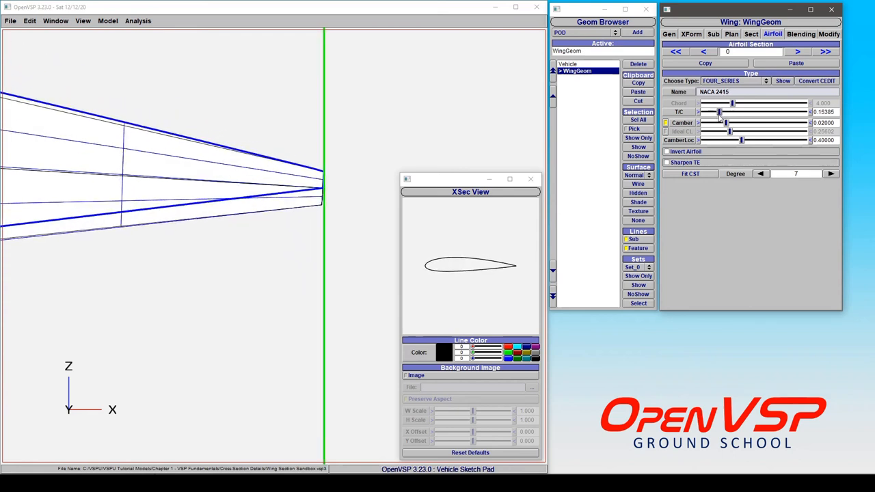
{"action": "left_click_drag", "start_coordinate": [722, 112], "coordinate": [716, 112]}
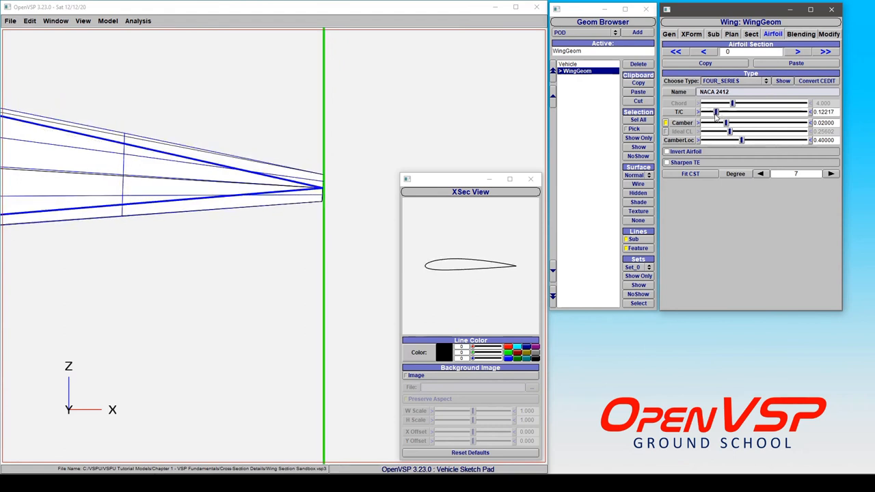